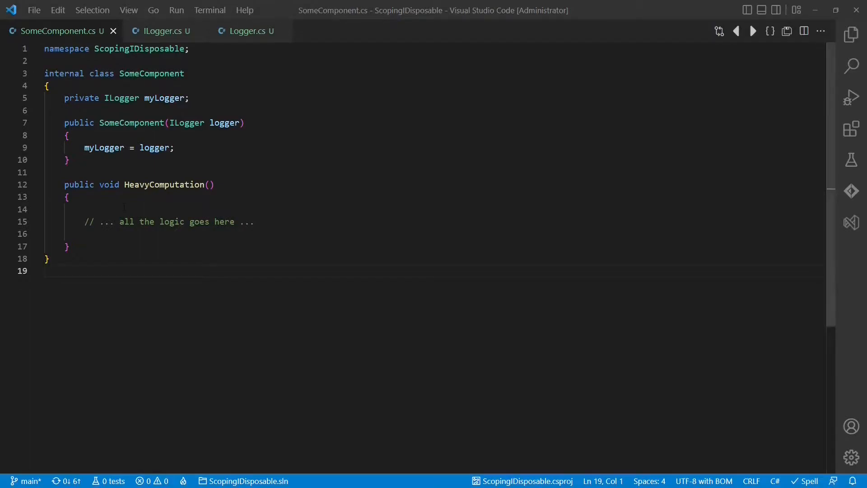
Review the ILogger interface, then add myLogger.Debug(this, "Entering HeavyComputation") at the top of HeavyComputation
click(163, 31)
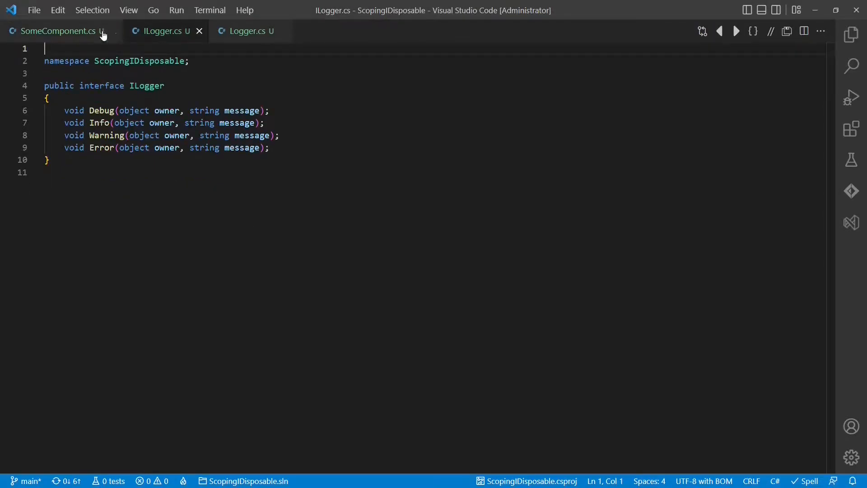
click(54, 31)
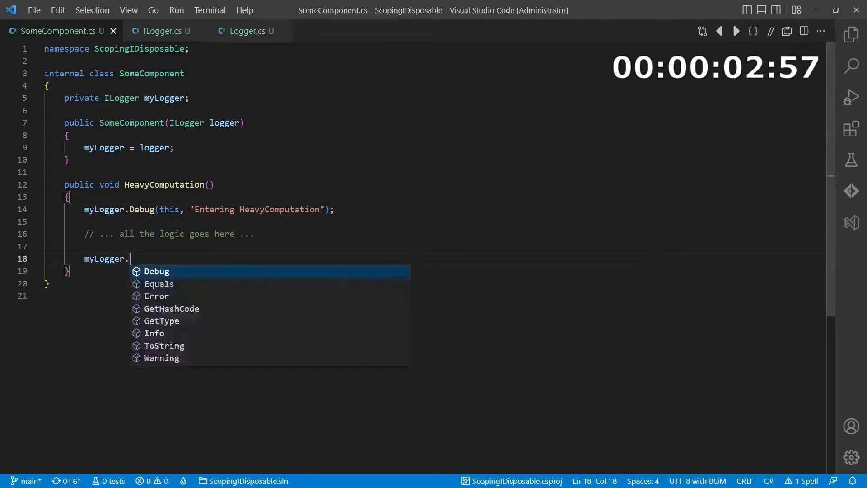
Log "Leaving HeavyComputation" at the method's end and experiment with a try/finally block
text(Debug(this, "Leaving HeavyComputation");)
text(try)
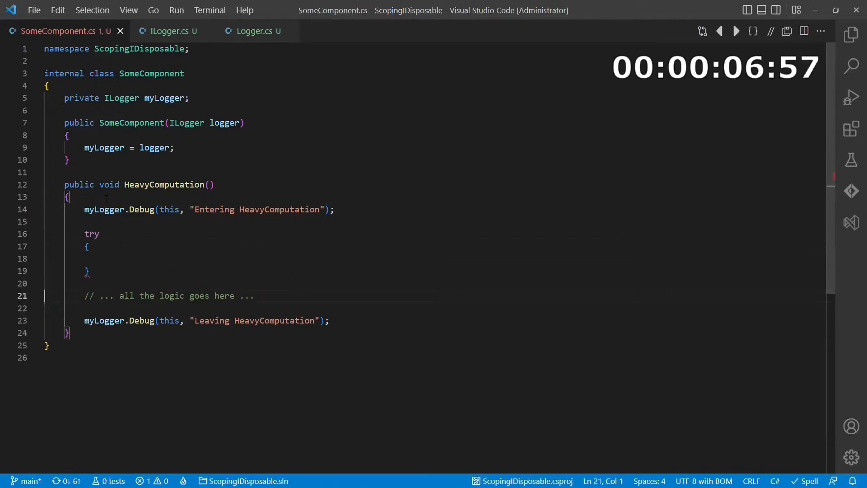
text(final)
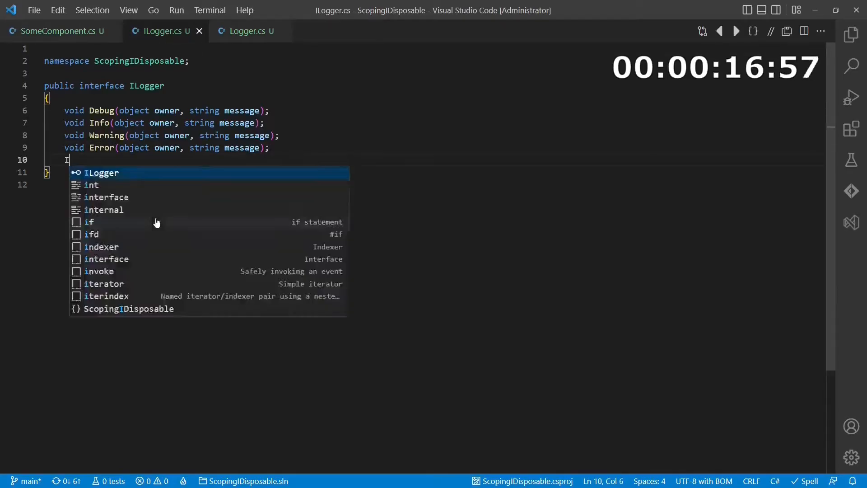
Declare IDisposable Scope(object owner, string method) on ILogger and start implementing it in Logger.cs
text(Disposable Scope(object owner, string method))
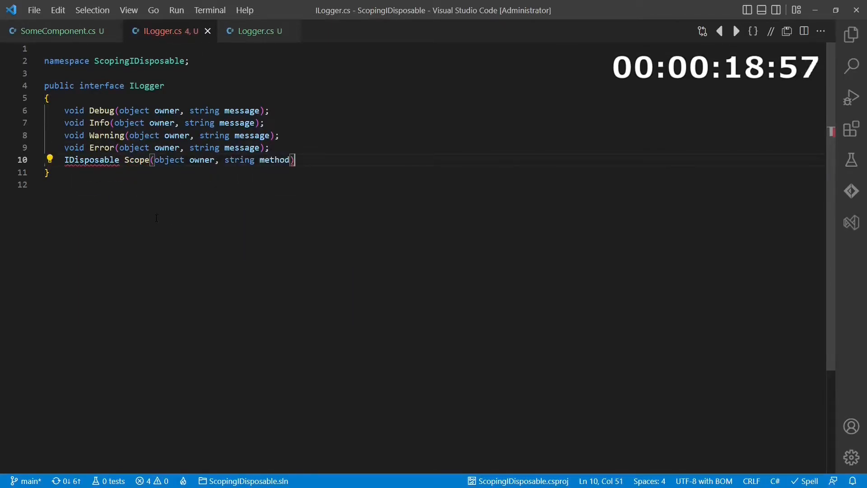
click(261, 31)
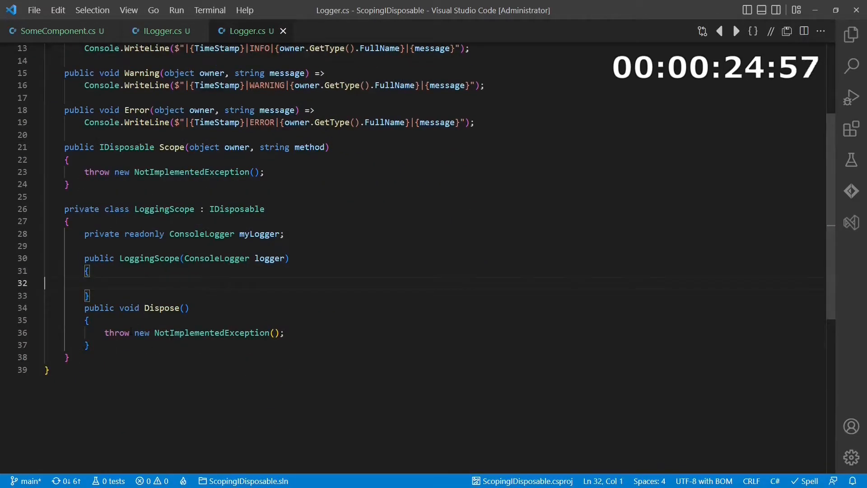
Return new LoggingScope from Scope and give LoggingScope an object owner constructor parameter
text(new LoggingScope(this);)
text(myLogger.Debug(owner, ")
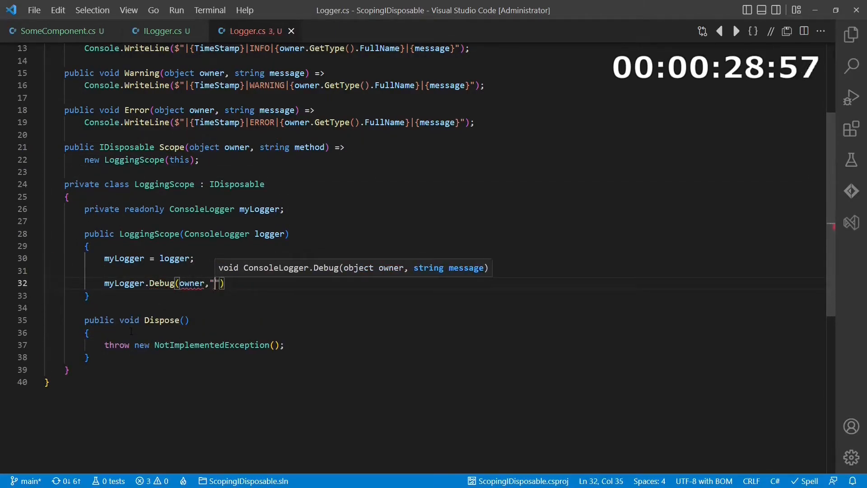
text(, object owner)
click(142, 159)
text(, owner, method)
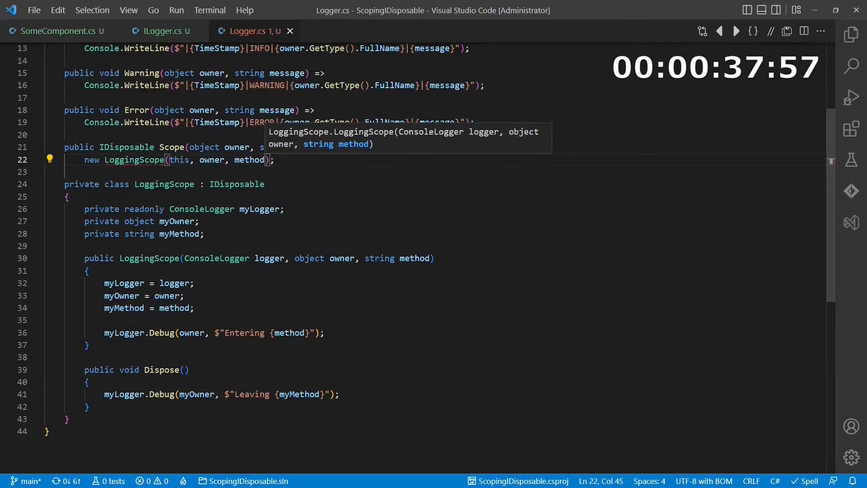
Open a 'using var logger = myLogger.Scope(...)' in HeavyComputation and mark Scope's method parameter [CallerMemberName]
click(59, 30)
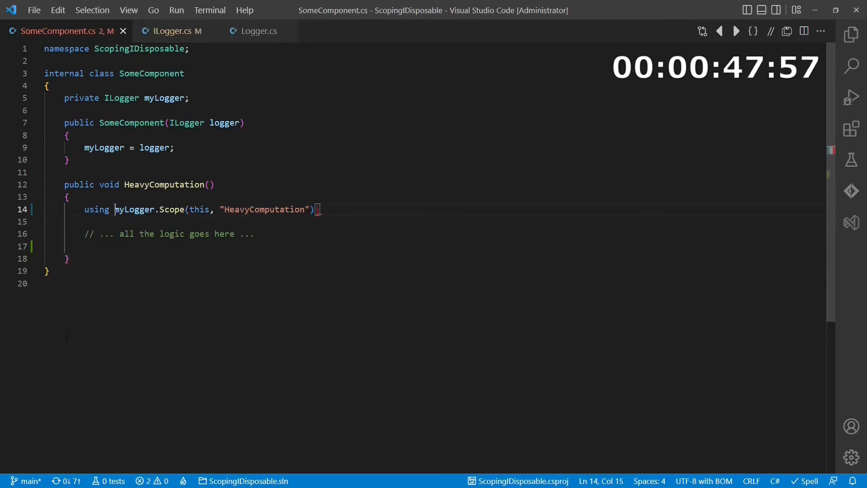
text(var logger =)
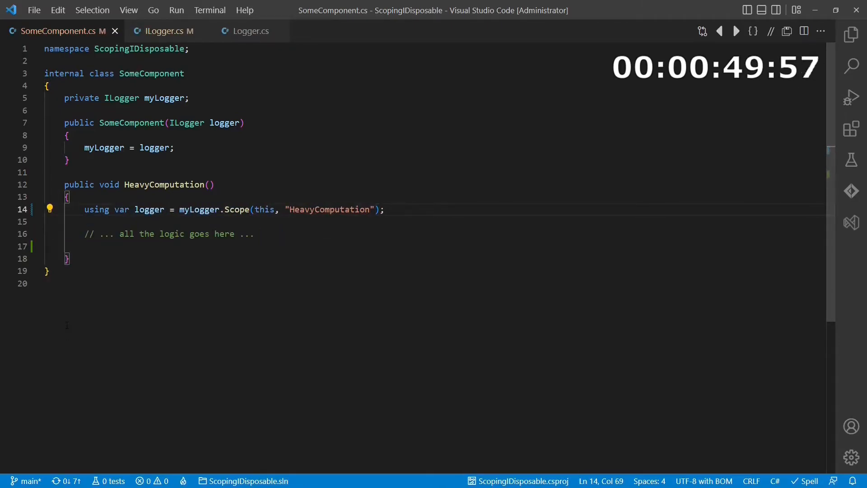
click(168, 31)
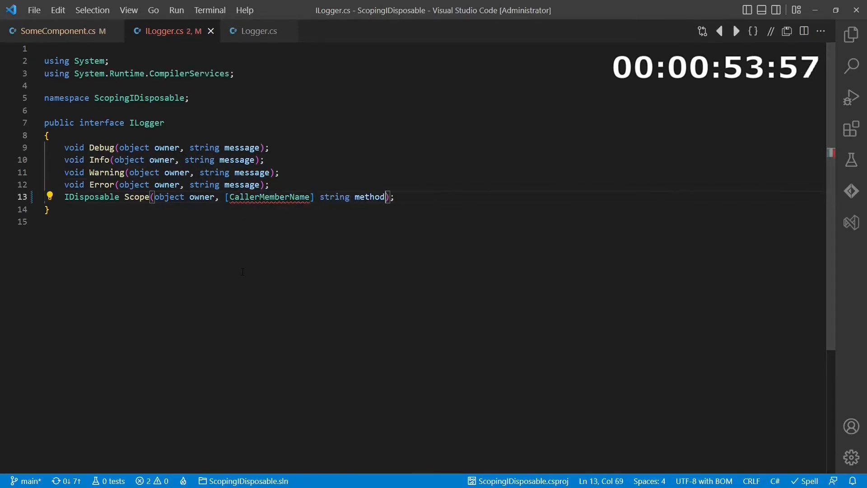
click(59, 30)
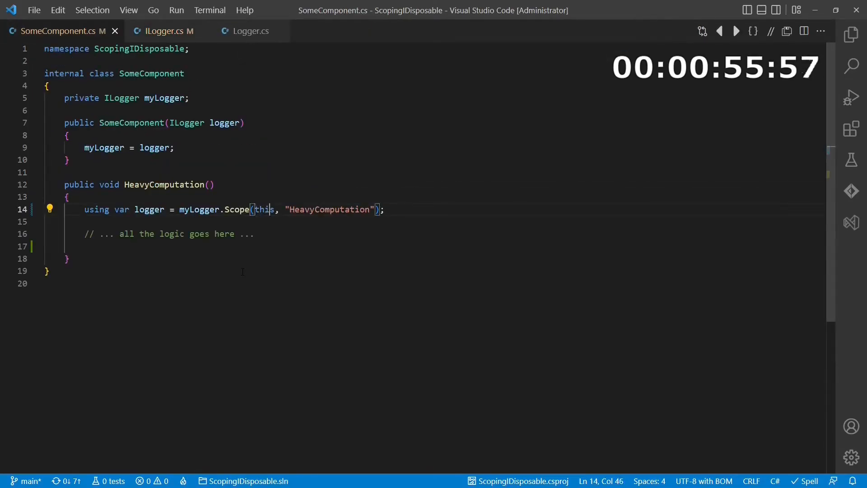